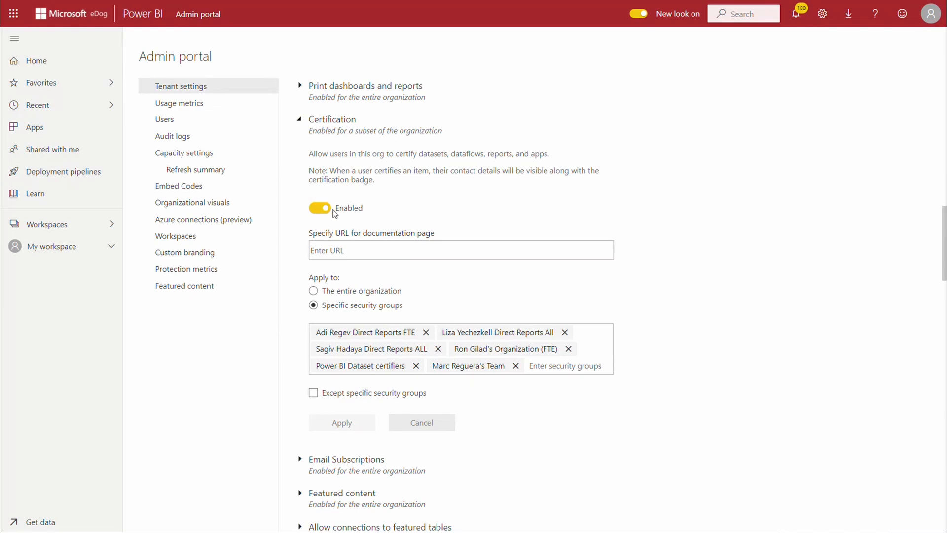
{"action": "mouse_move", "coordinate": [374, 248]}
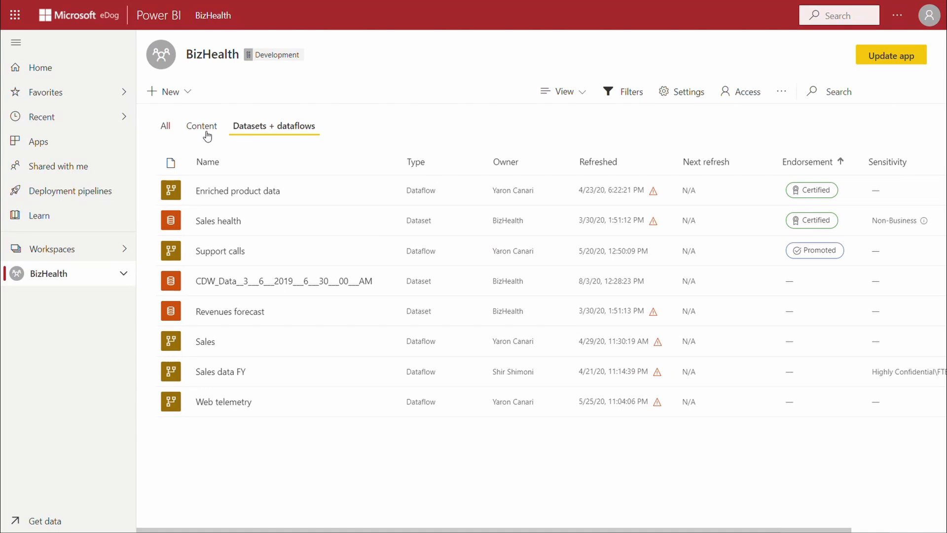
From the BizHealth Content list, endorse the Customers 360 report as Certified and save
{"action": "left_click", "coordinate": [201, 125]}
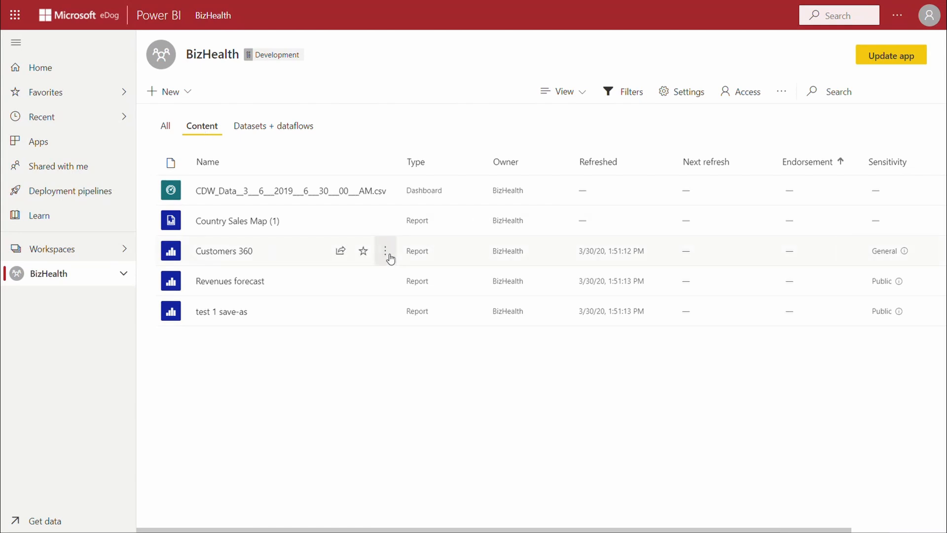
{"action": "left_click", "coordinate": [385, 251]}
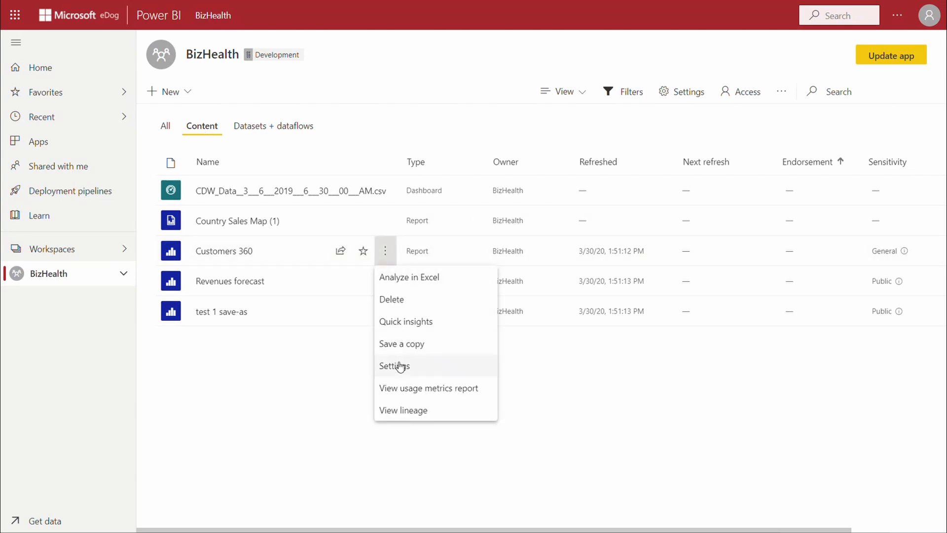
{"action": "left_click", "coordinate": [393, 366]}
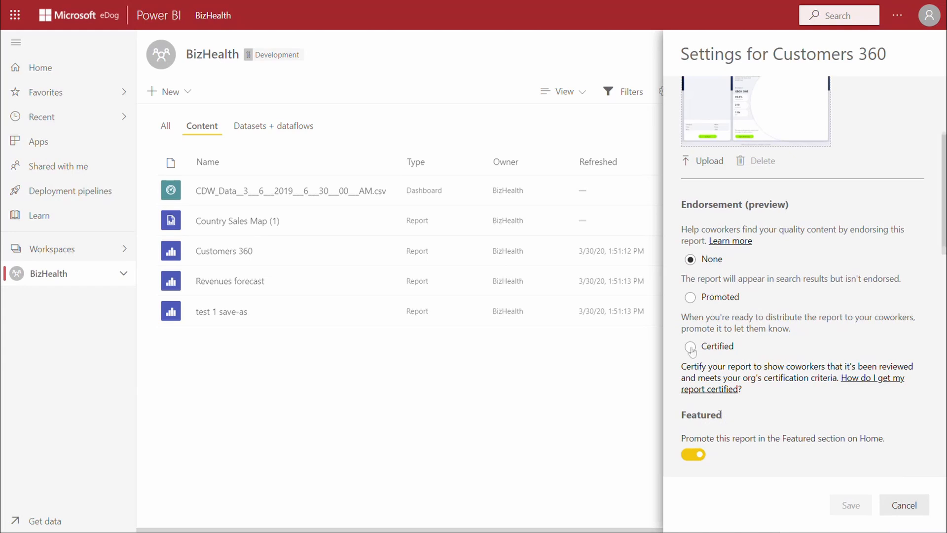
{"action": "left_click", "coordinate": [690, 346]}
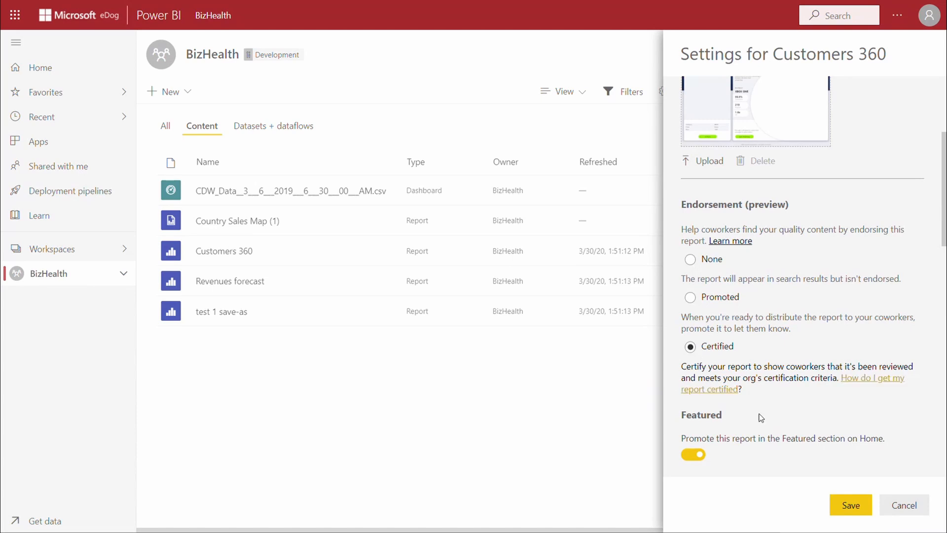
{"action": "left_click", "coordinate": [850, 504]}
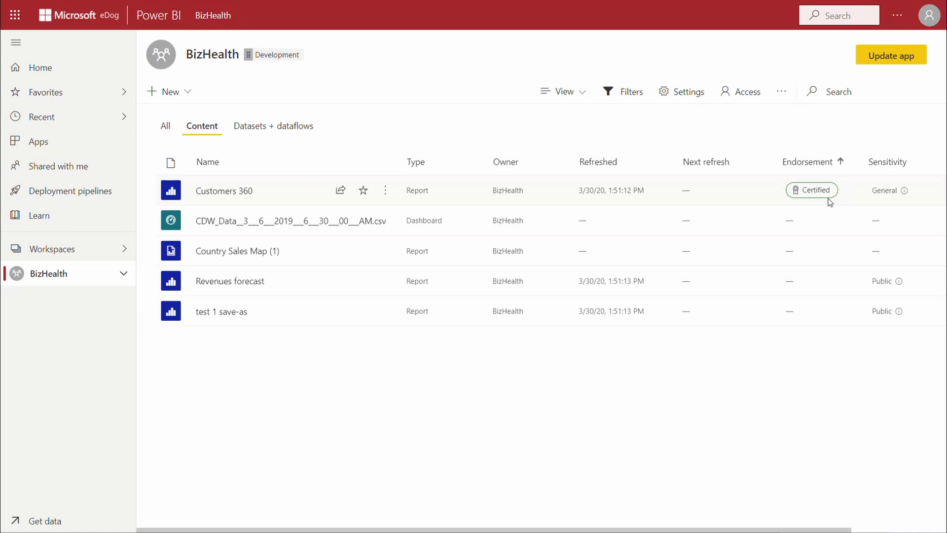
{"action": "mouse_move", "coordinate": [812, 189]}
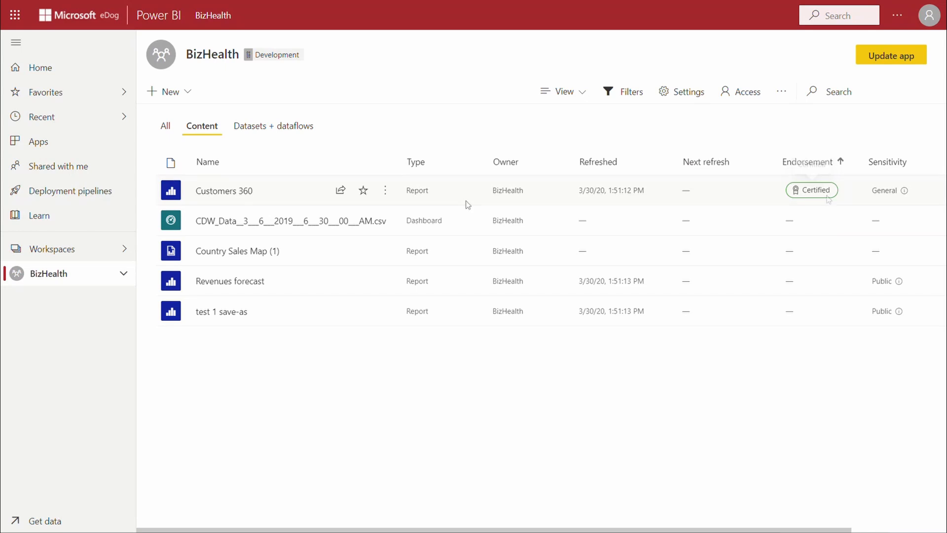
Open the Customers 360 report to see its Certified header badge
{"action": "left_click", "coordinate": [223, 190]}
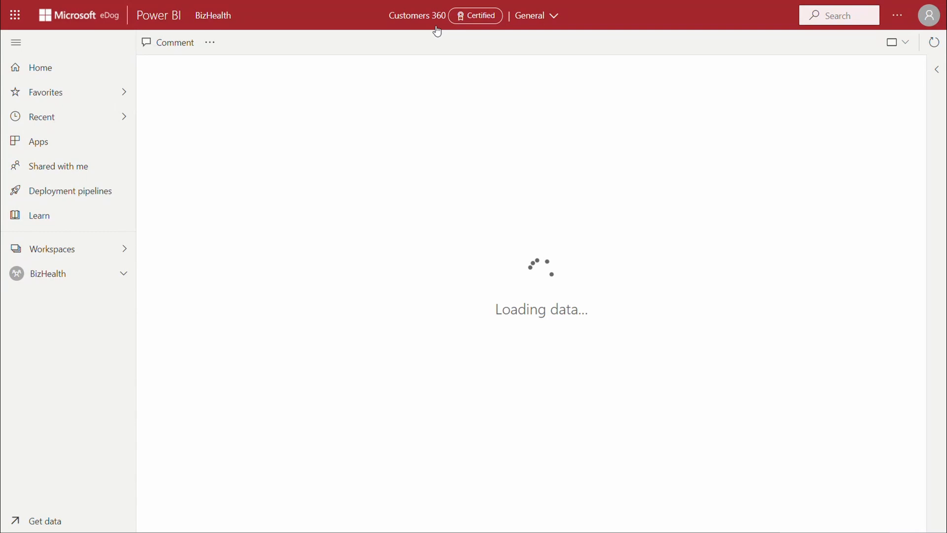
{"action": "mouse_move", "coordinate": [477, 16]}
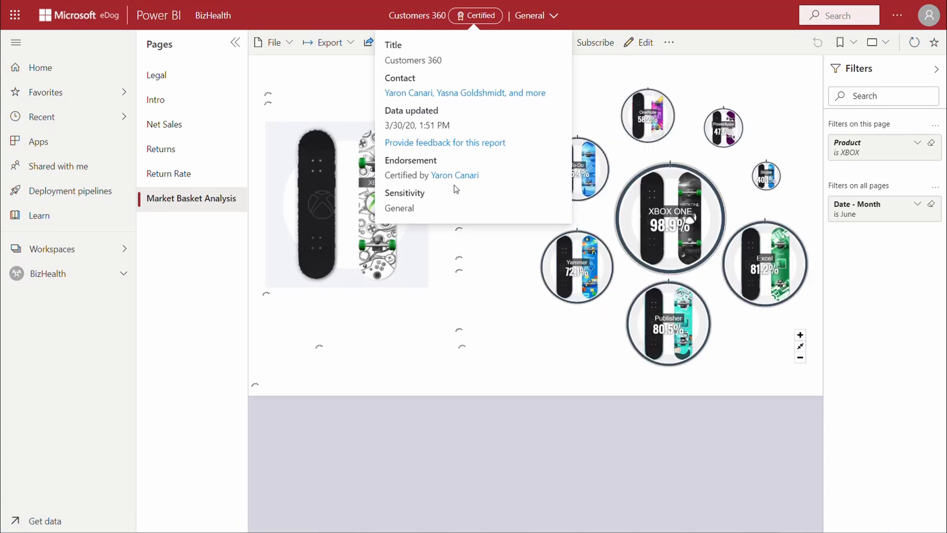
{"action": "mouse_move", "coordinate": [462, 213]}
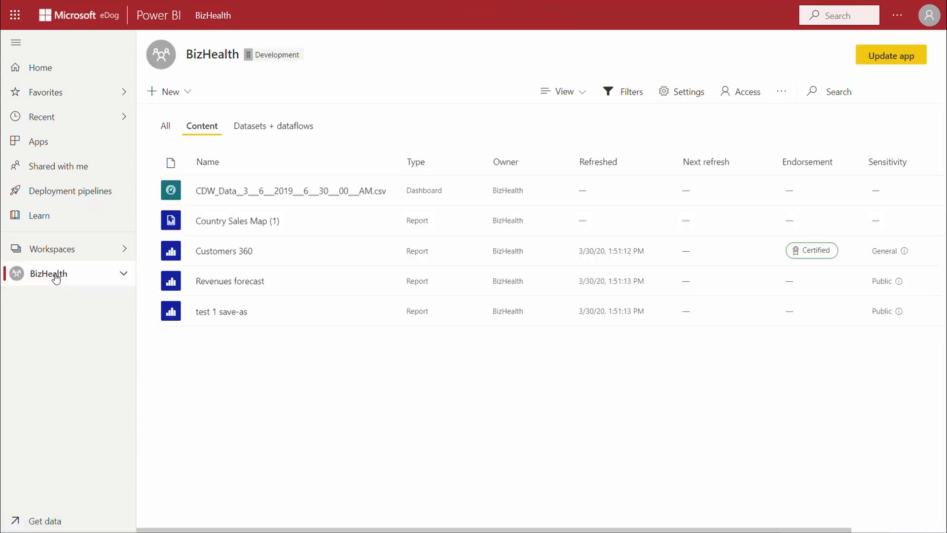
{"action": "mouse_move", "coordinate": [390, 149]}
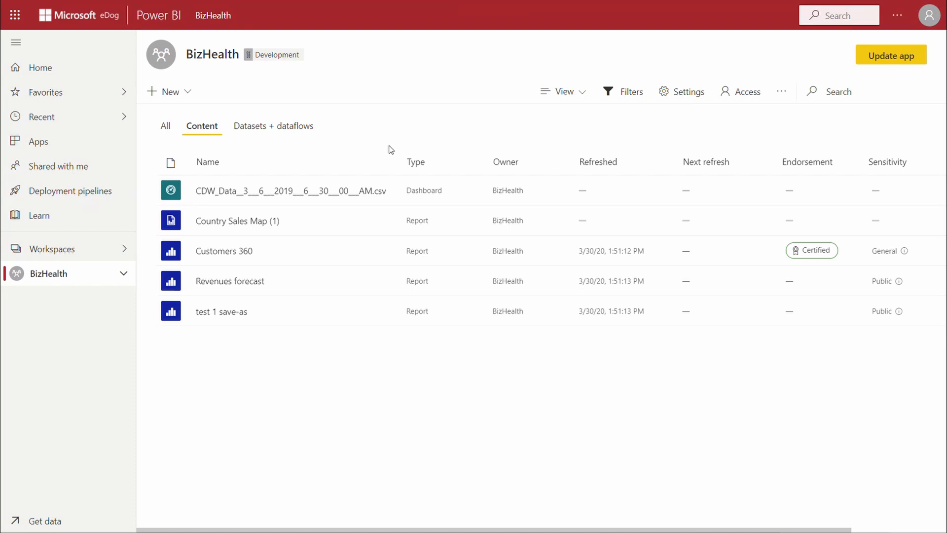
Endorse the BizHealth workspace app as Certified and view its badge in the Apps list
{"action": "left_click", "coordinate": [780, 91]}
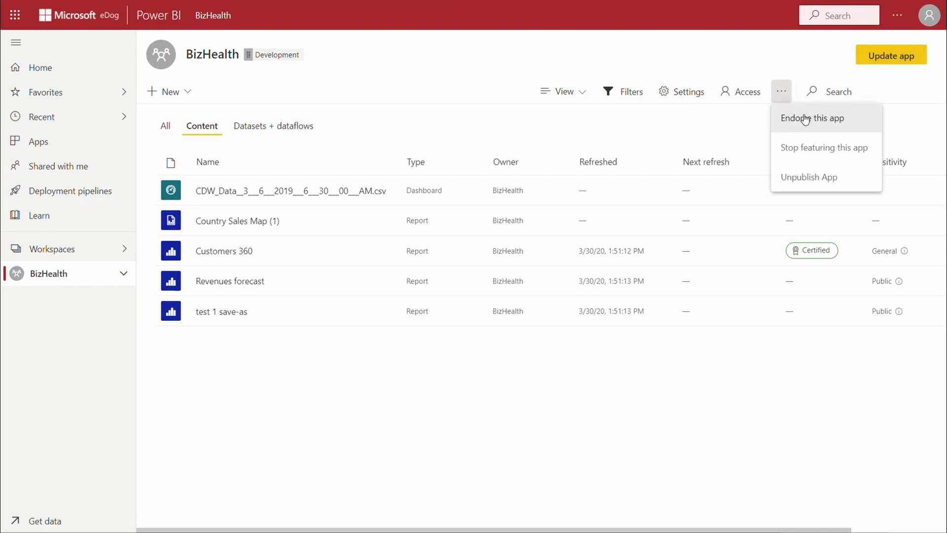
{"action": "left_click", "coordinate": [812, 118]}
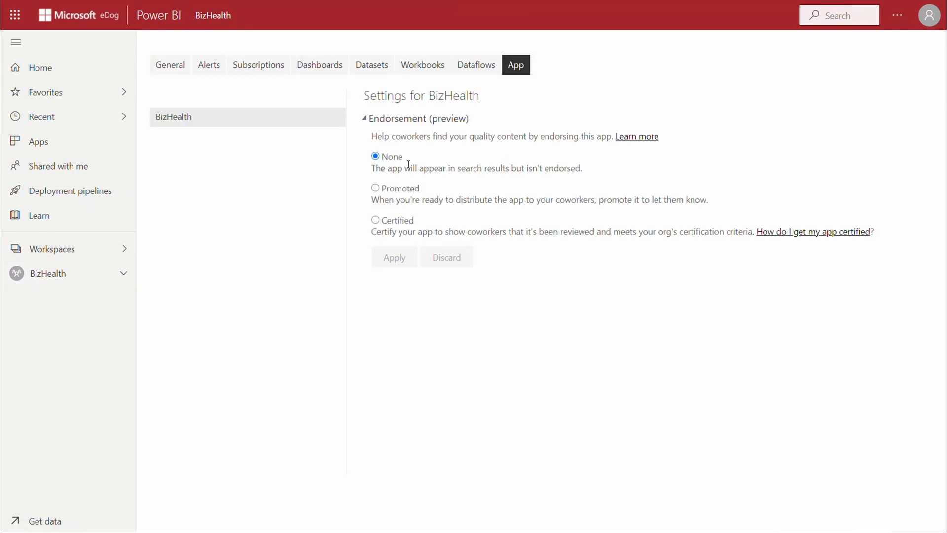
{"action": "left_click", "coordinate": [375, 219]}
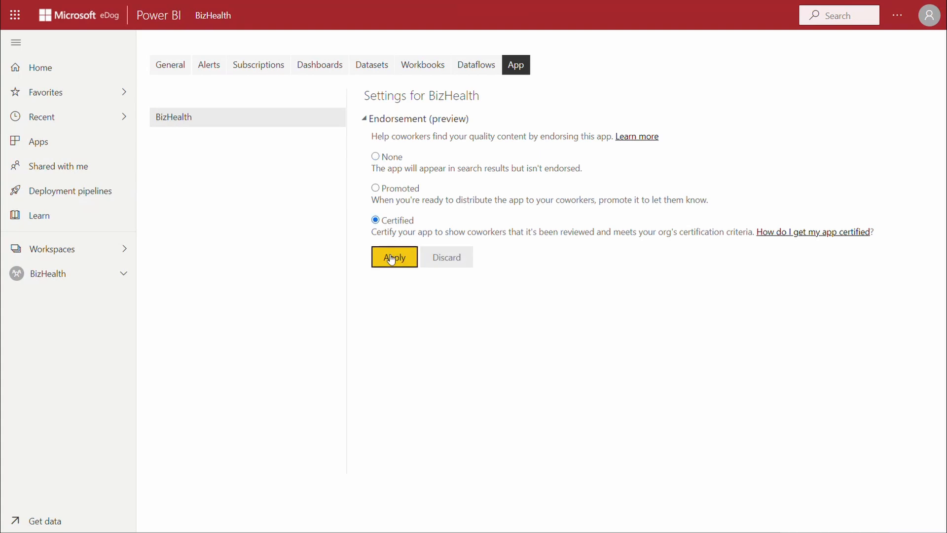
{"action": "left_click", "coordinate": [394, 257]}
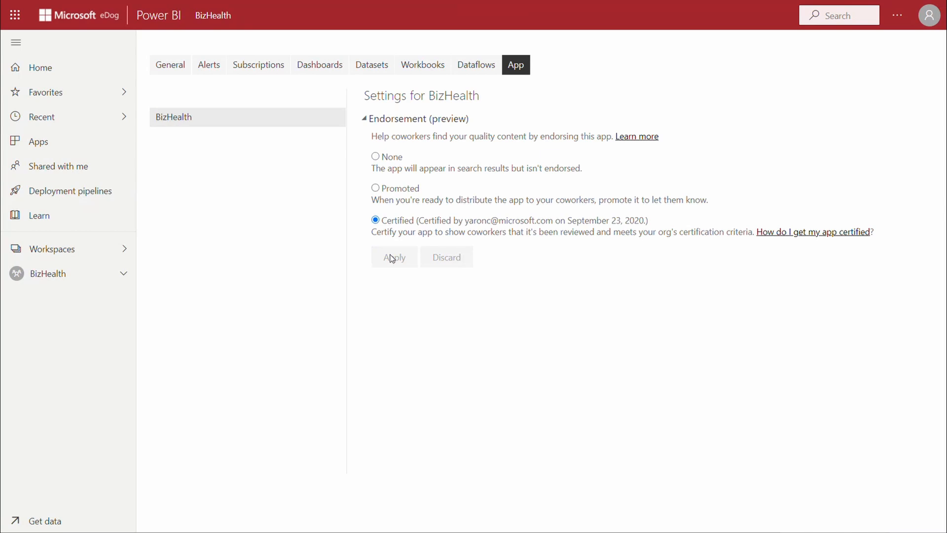
{"action": "left_click", "coordinate": [38, 141]}
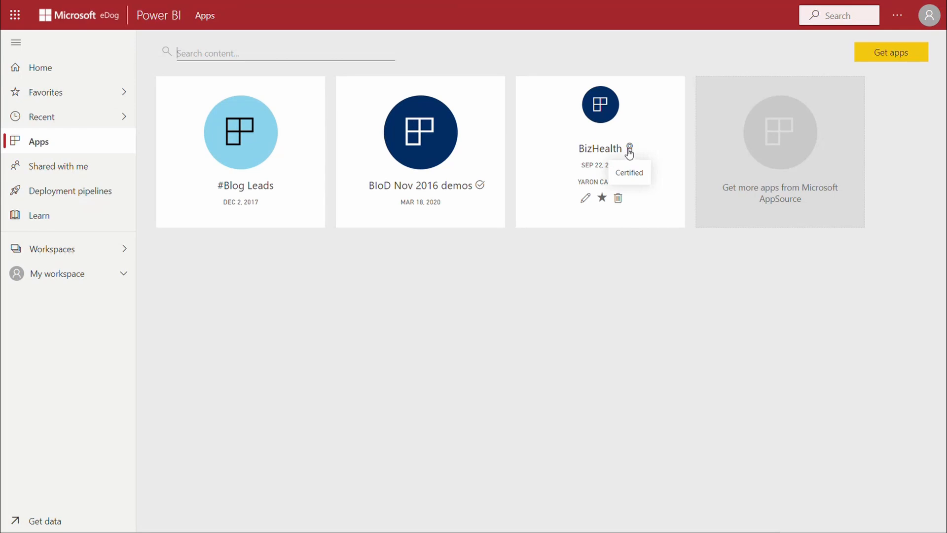
Open the BizHealth app and show the Customers 360 report's certification details
{"action": "left_click", "coordinate": [600, 103]}
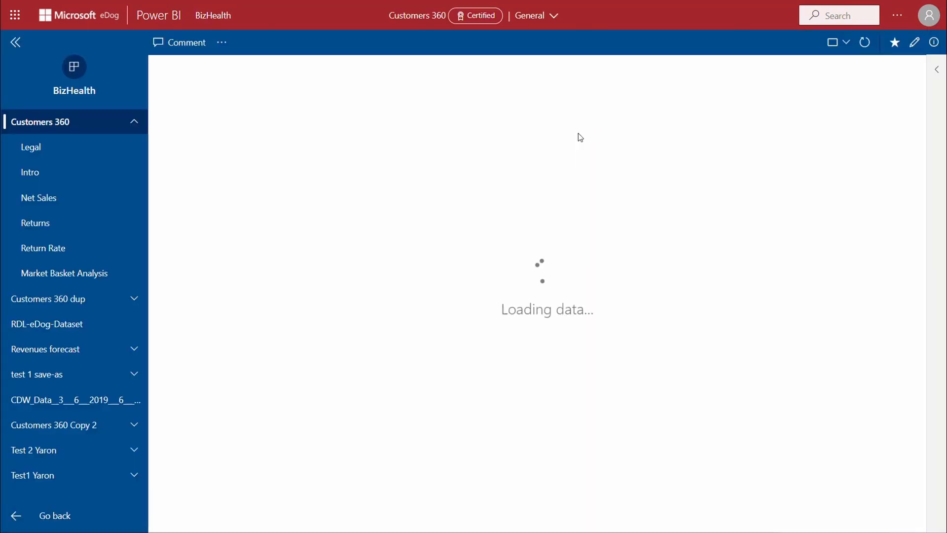
{"action": "left_click", "coordinate": [64, 272]}
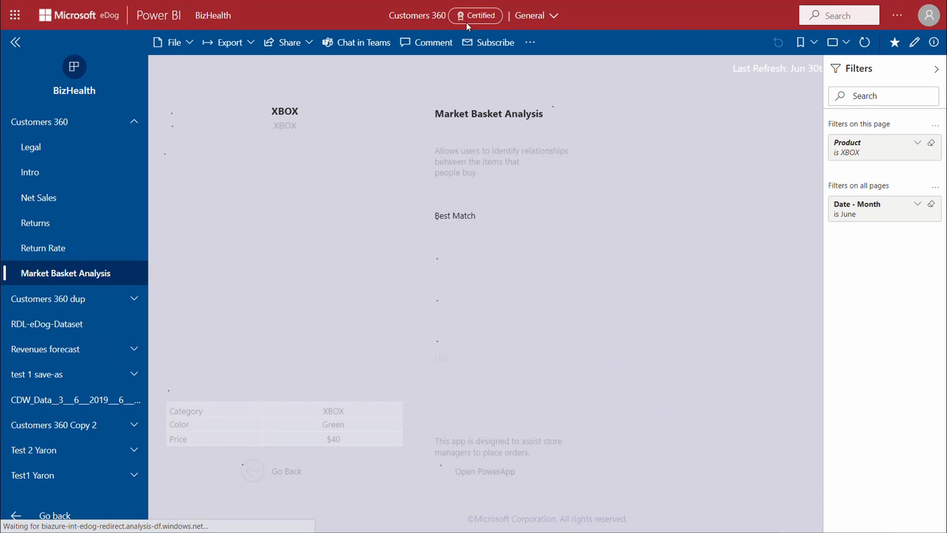